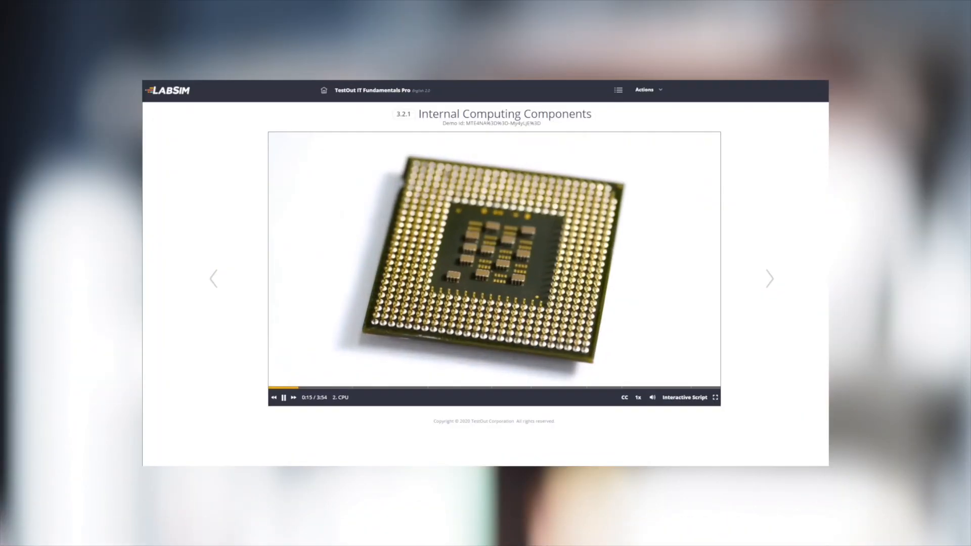
Step: Play the video lesson, scroll the text lesson, and show the Networking chapter's outline sections
click(625, 396)
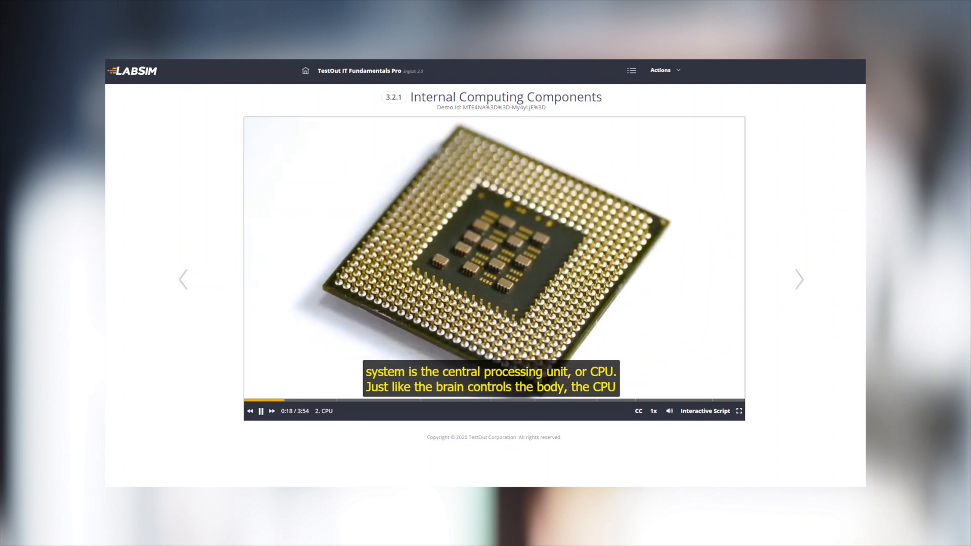
click(704, 410)
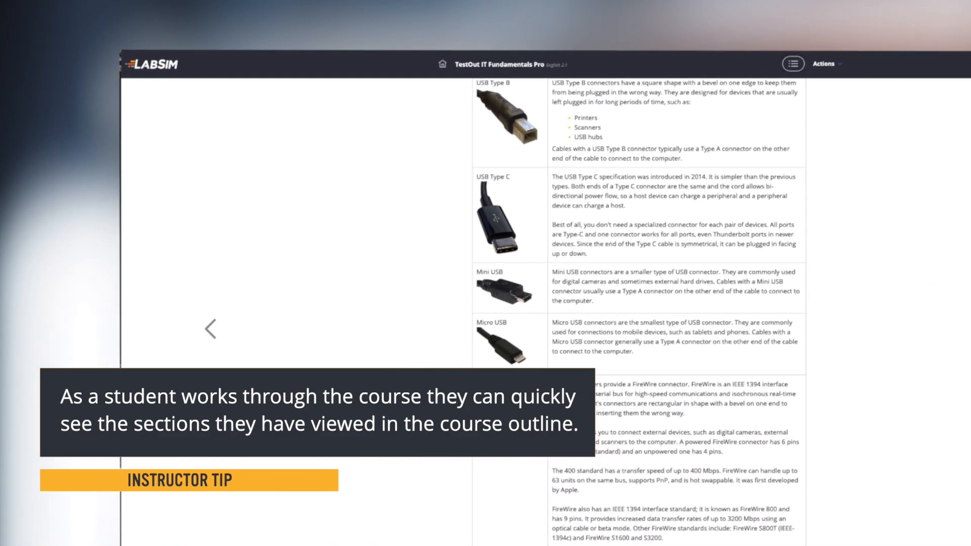
scroll(down, 3)
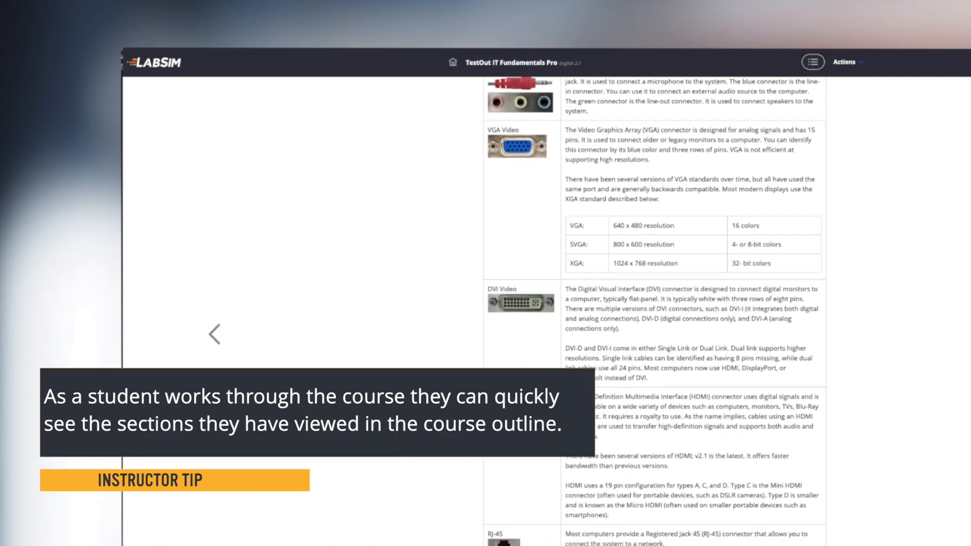
click(812, 62)
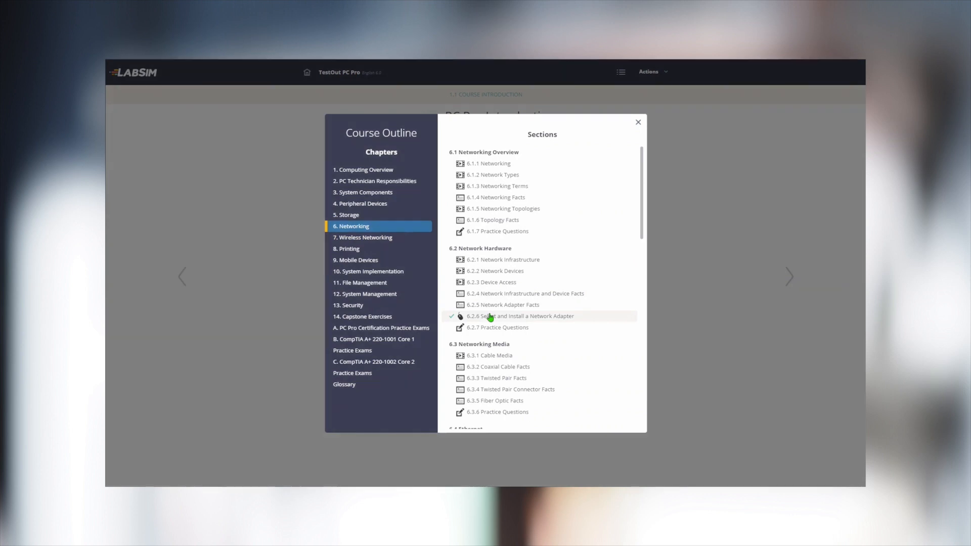
Step: Launch section 6.2.6 Select and Install a Network Adapter into its workstation lab workspace
click(522, 315)
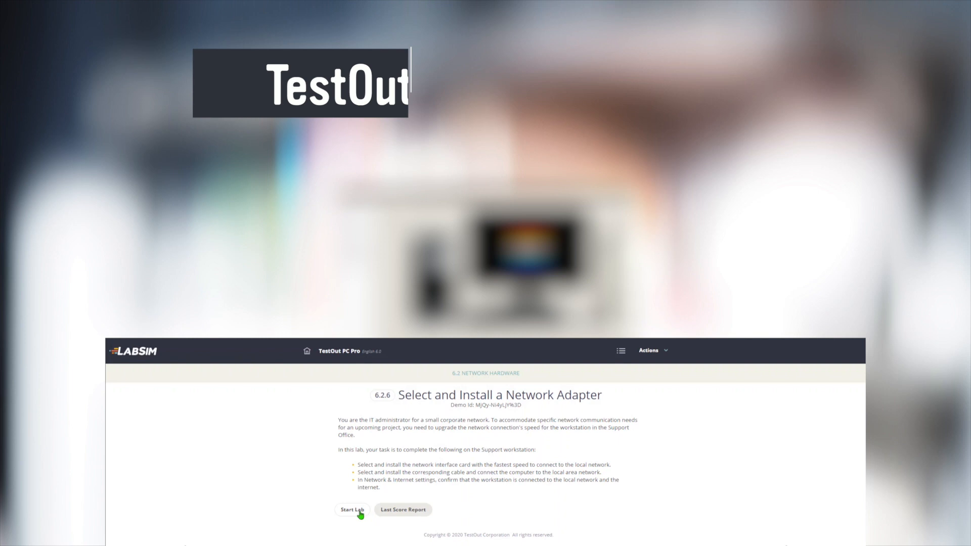
click(352, 510)
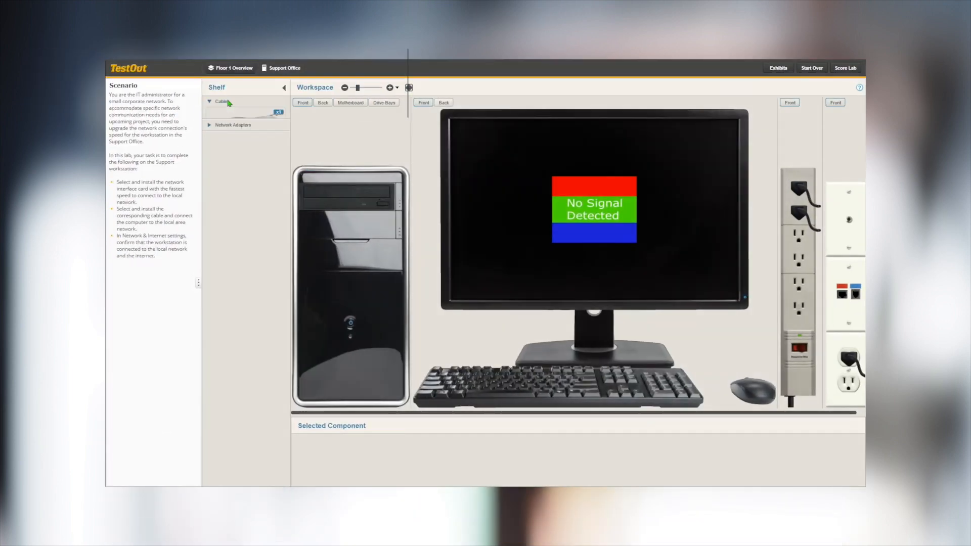
Step: Expand the Shelf panel's Cables and Network Adapters categories
click(220, 101)
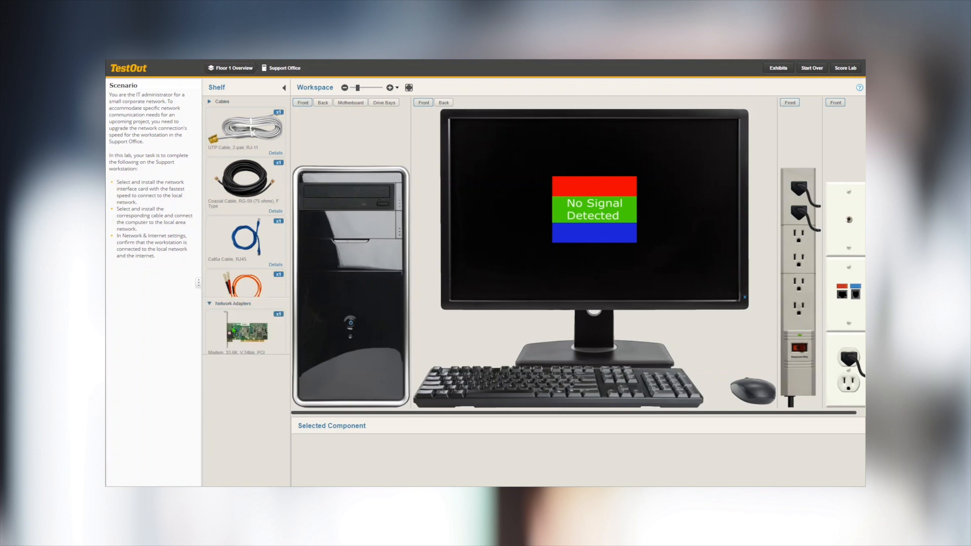
click(221, 101)
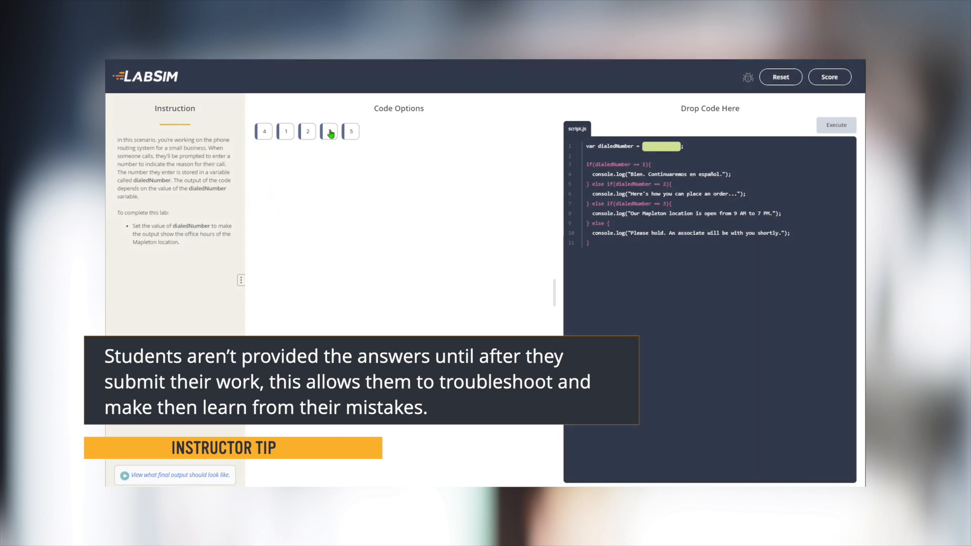
Step: Drop option 3 into dialedNumber, execute for the Mapleton hours, and view the expected output
drag(329, 130, 646, 148)
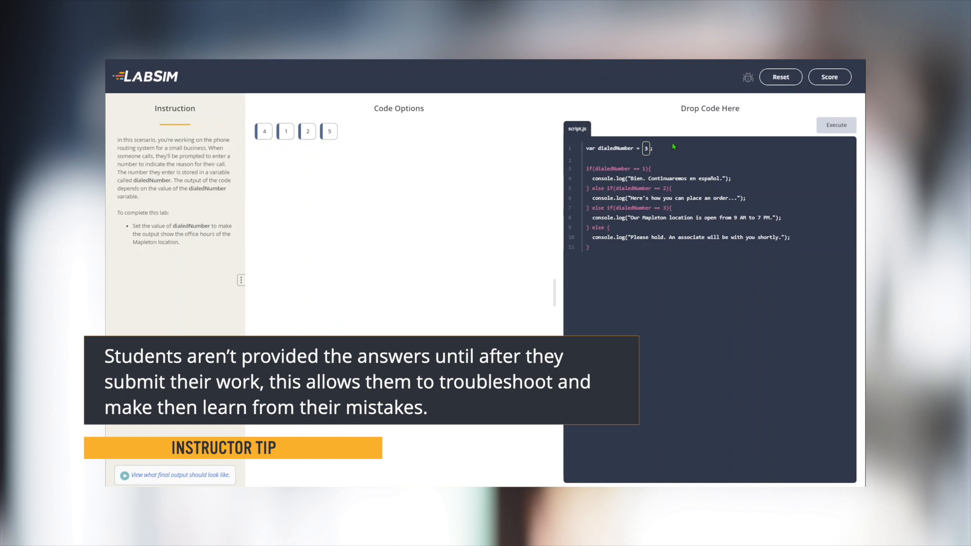
click(835, 125)
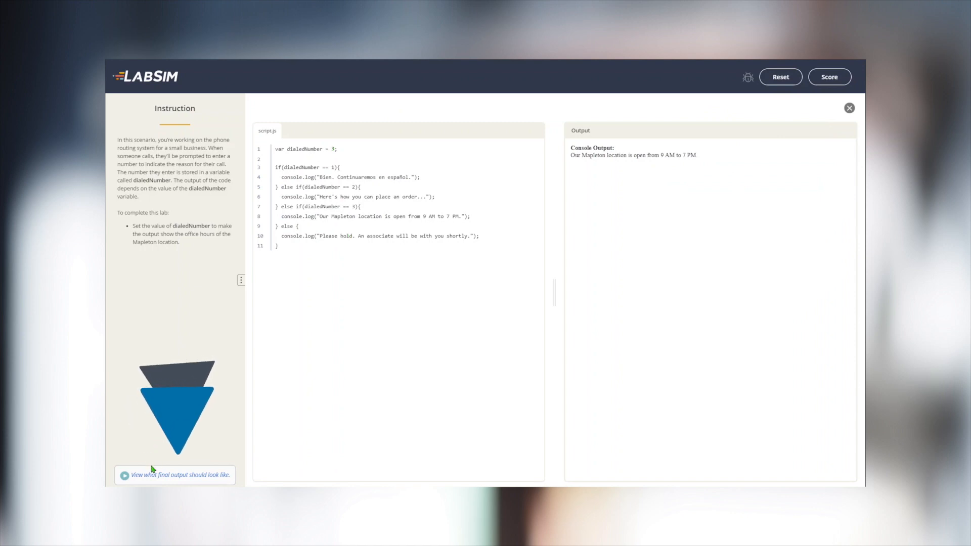
click(175, 476)
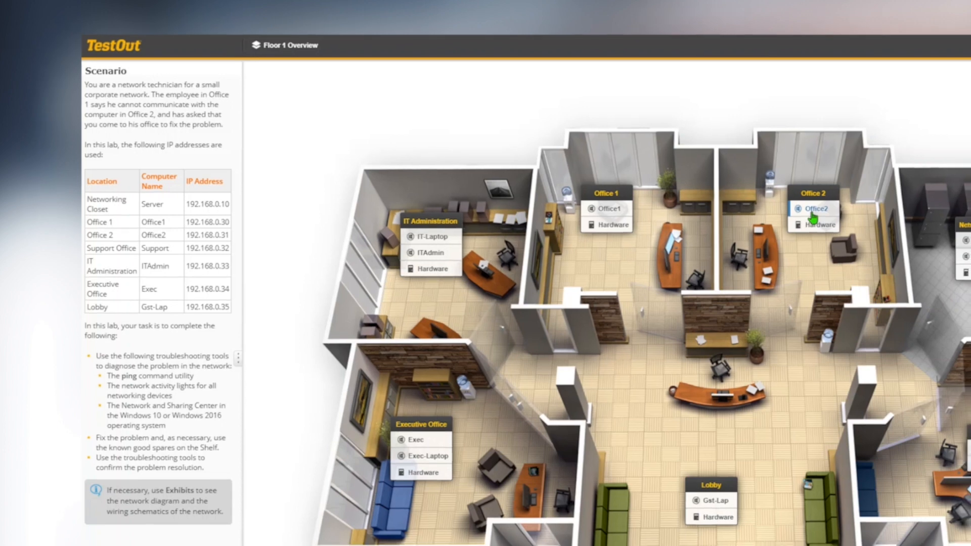
Step: Select the Office2 computer on the Floor 1 Overview
click(815, 209)
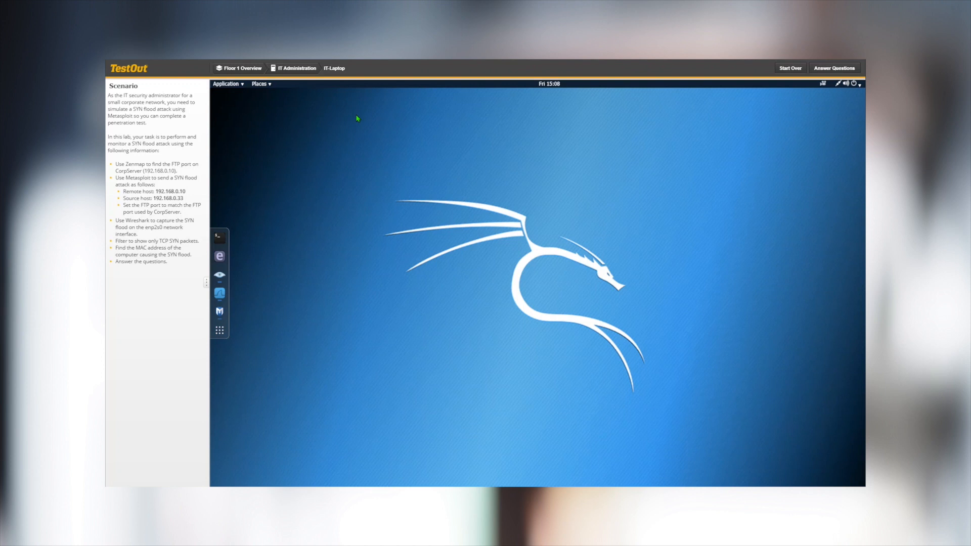
mouse_move(219, 274)
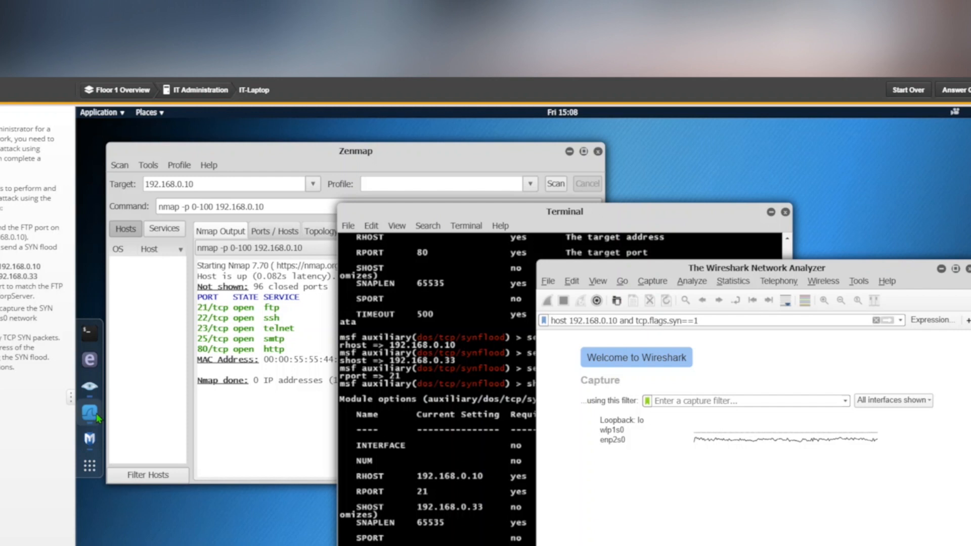
mouse_move(181, 394)
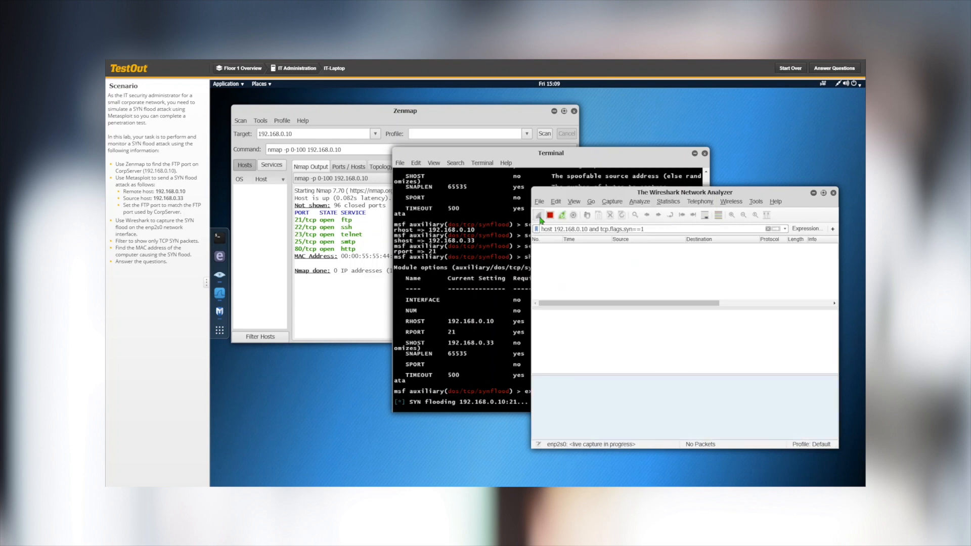
Step: Answer the SYN flood lab question and submit with Score Lab
click(550, 214)
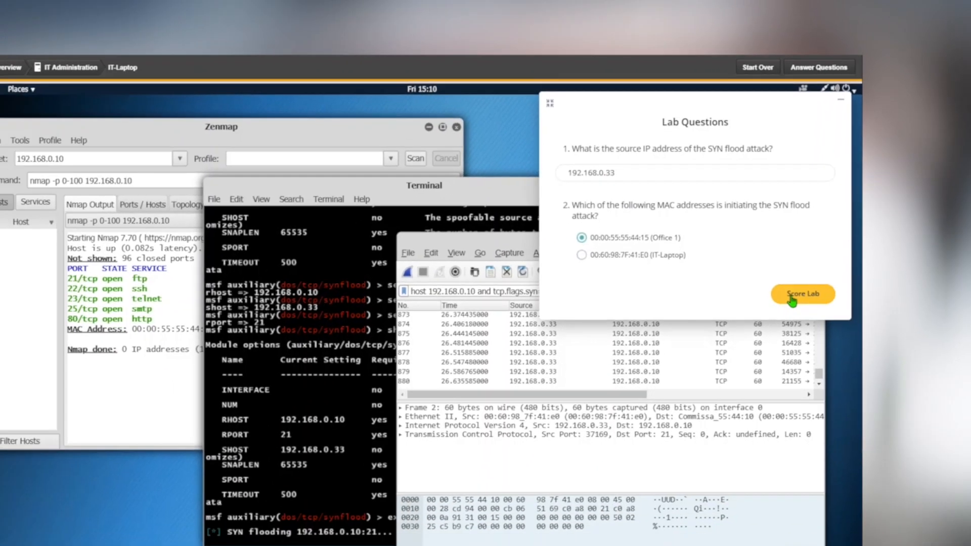
click(803, 293)
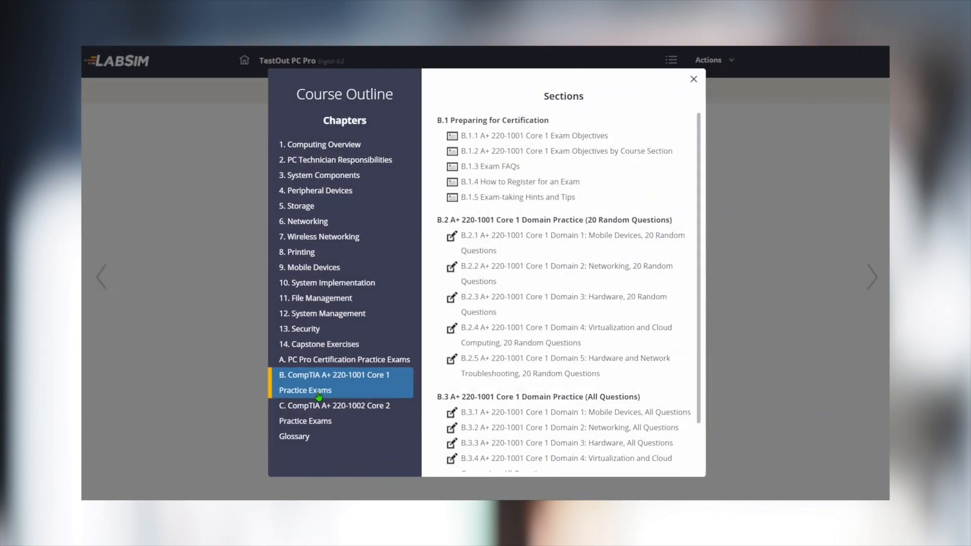
Step: Expand chapter B, CompTIA A+ 220-1001 Core 1 Practice Exams
click(332, 412)
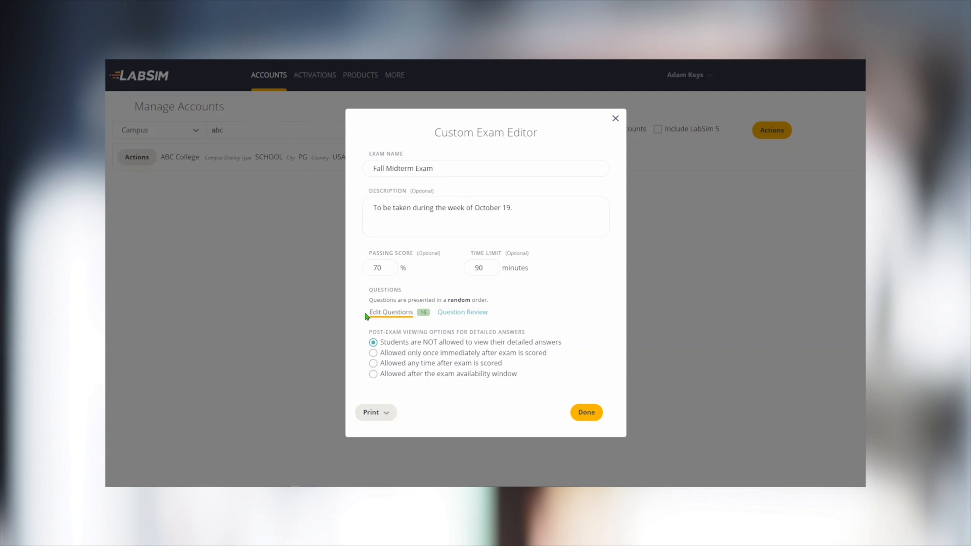
Step: Enter Edit Questions for the Fall Midterm Exam and show the 1.2 Hardware Basics questions
click(390, 312)
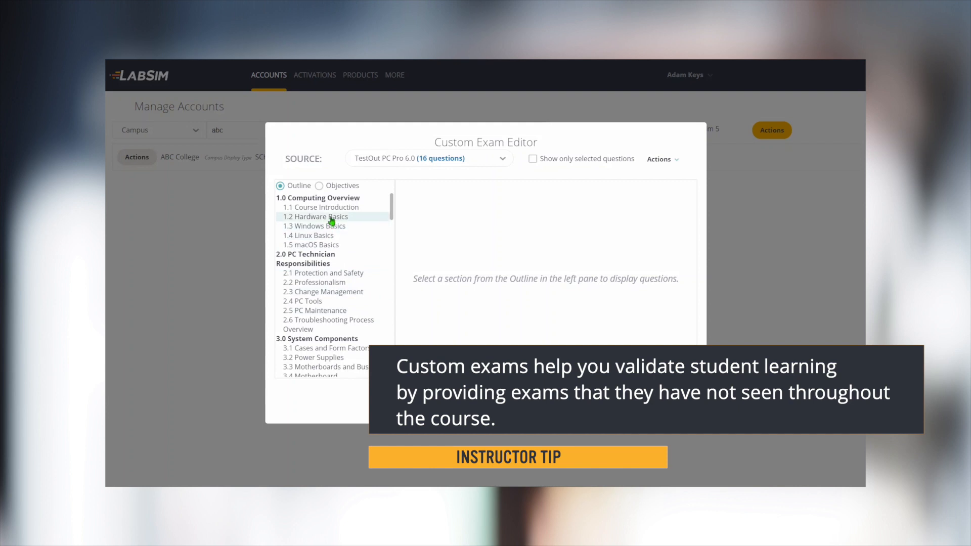
click(315, 216)
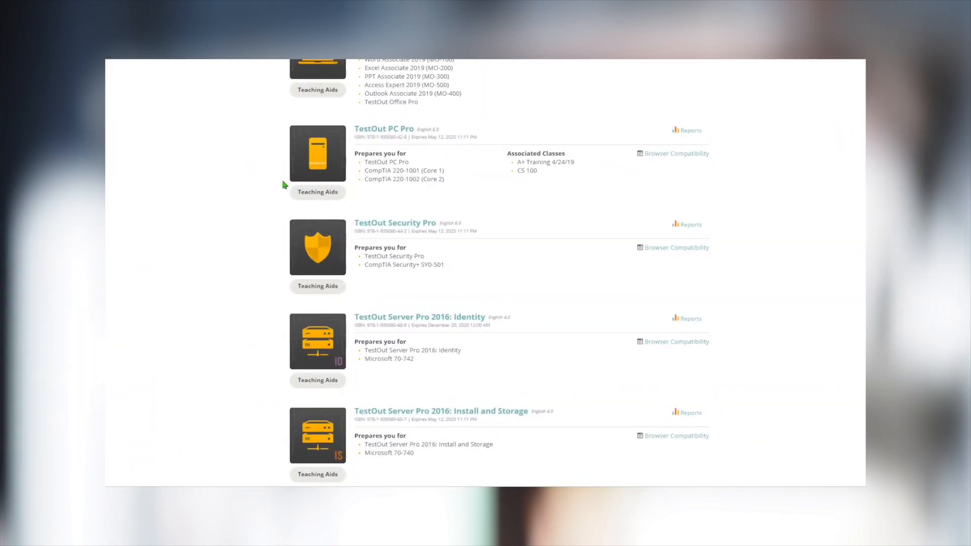
Step: Browse the Products page entry for the TestOut PC Pro, Security Pro and Server Pro courses
click(317, 192)
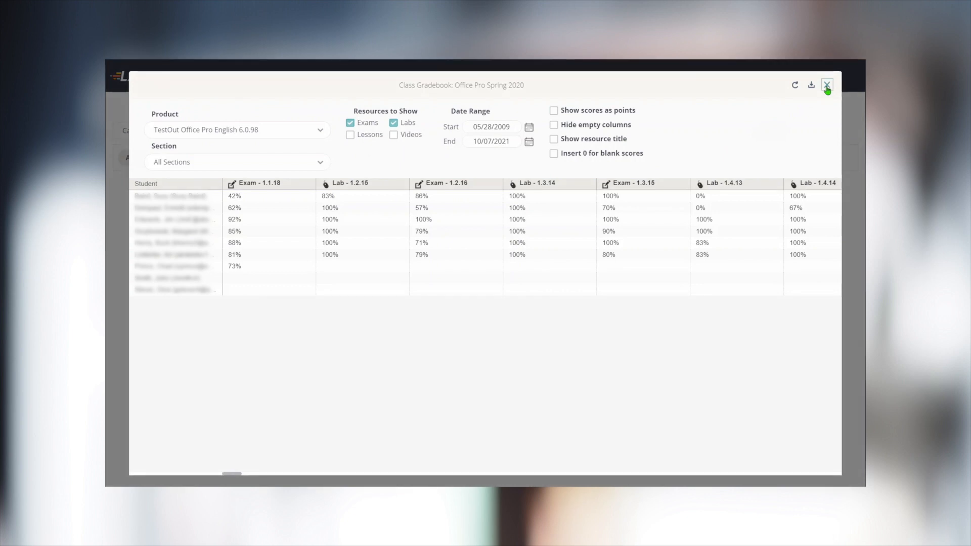
Step: Dismiss the Class Gradebook and run Product Usage for Office Pro Spring 2020
click(828, 85)
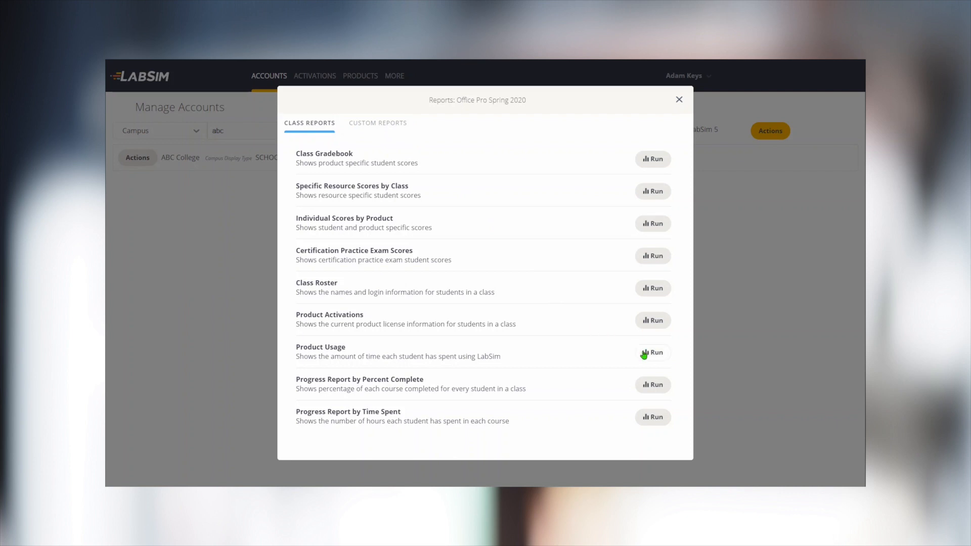
click(652, 353)
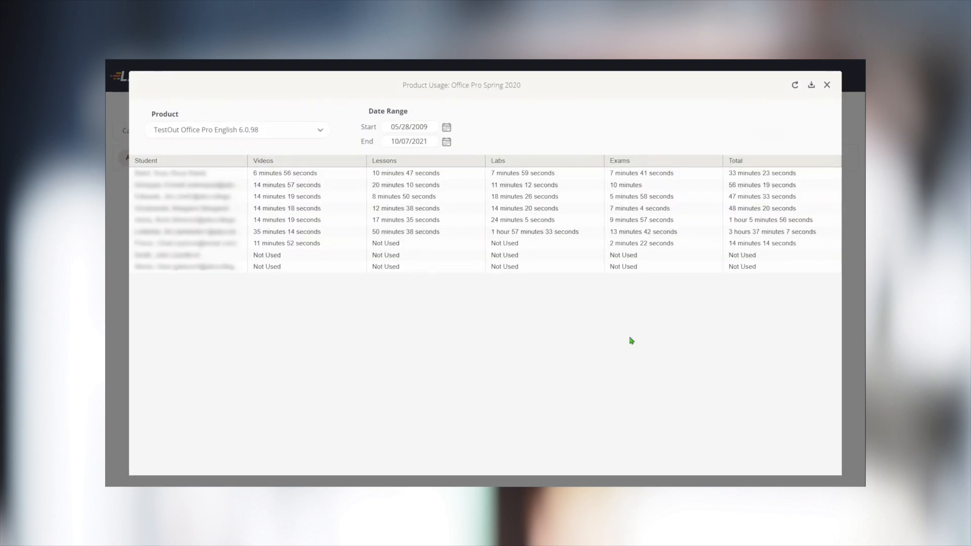